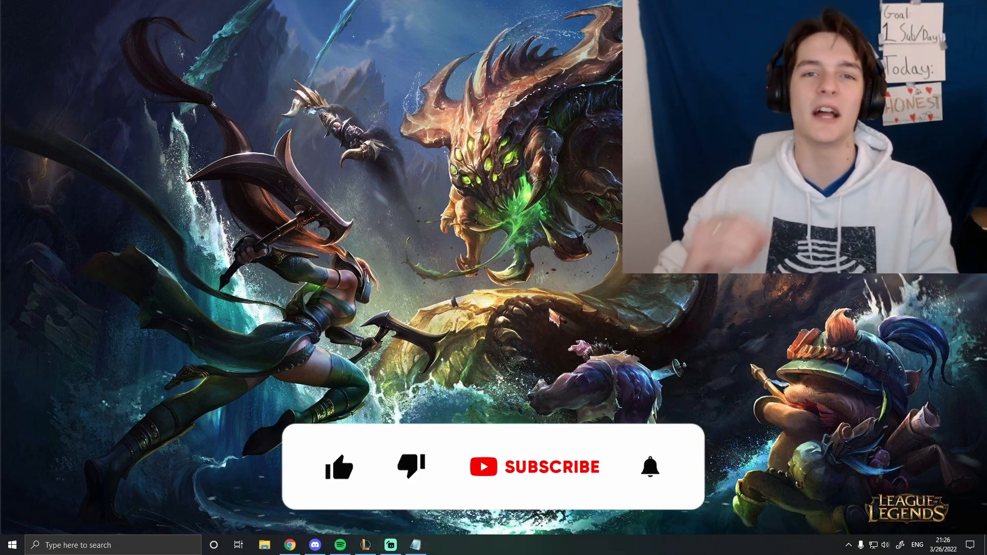
- Launch File Explorer from the taskbar to view This PC with drives C:, D: and E:
{"action": "left_click", "coordinate": [339, 468]}
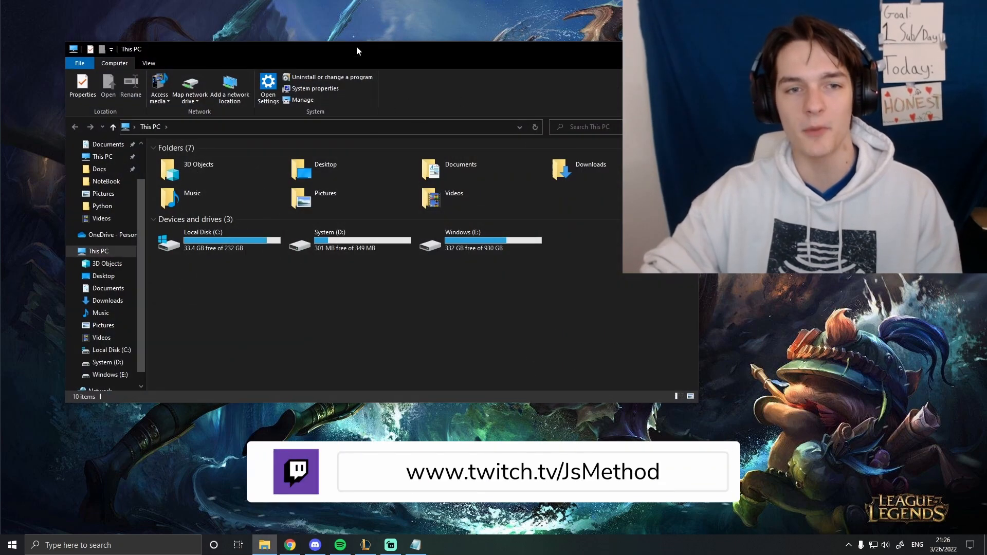
- Navigate to C: > Riot Games > League of Legends > Config
{"action": "double_click", "coordinate": [203, 242]}
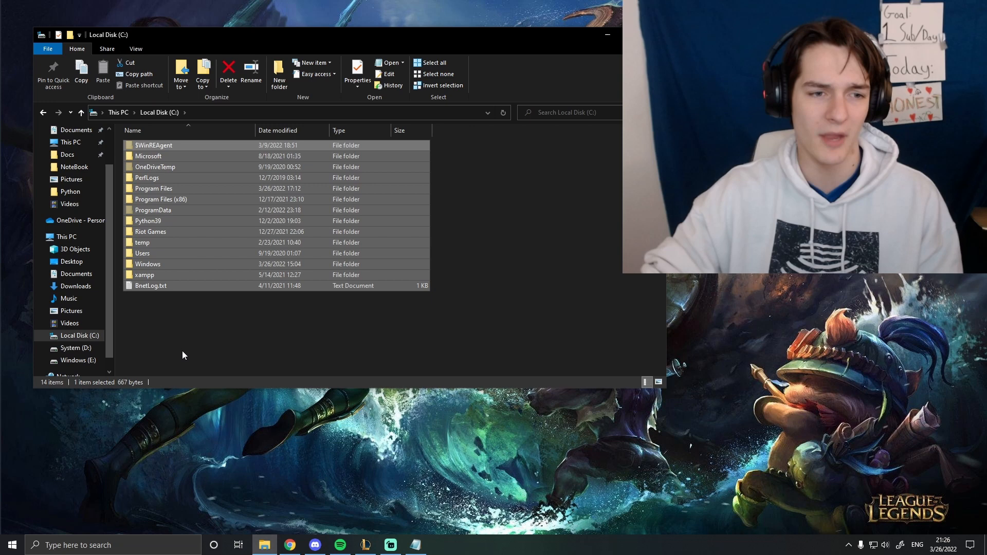
{"action": "double_click", "coordinate": [150, 231]}
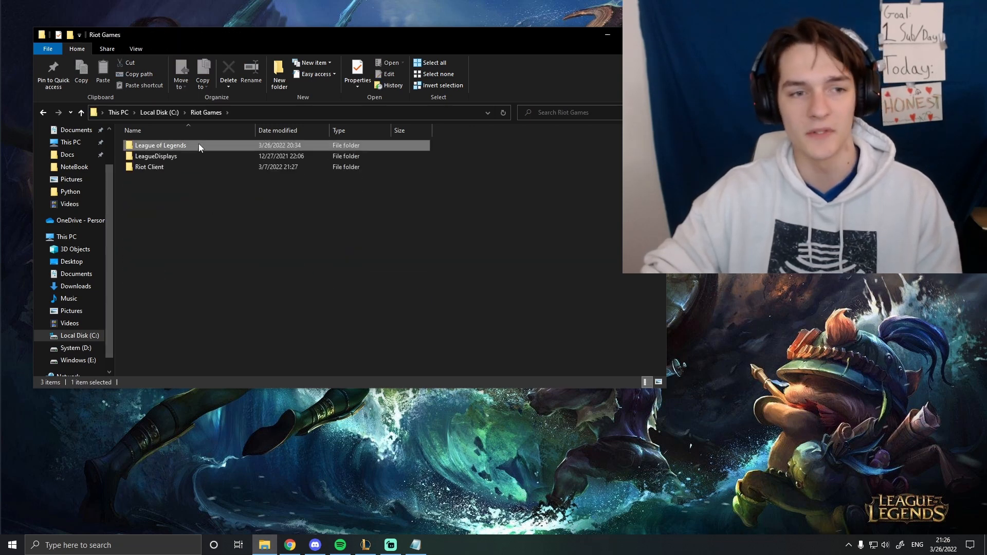
{"action": "double_click", "coordinate": [160, 145]}
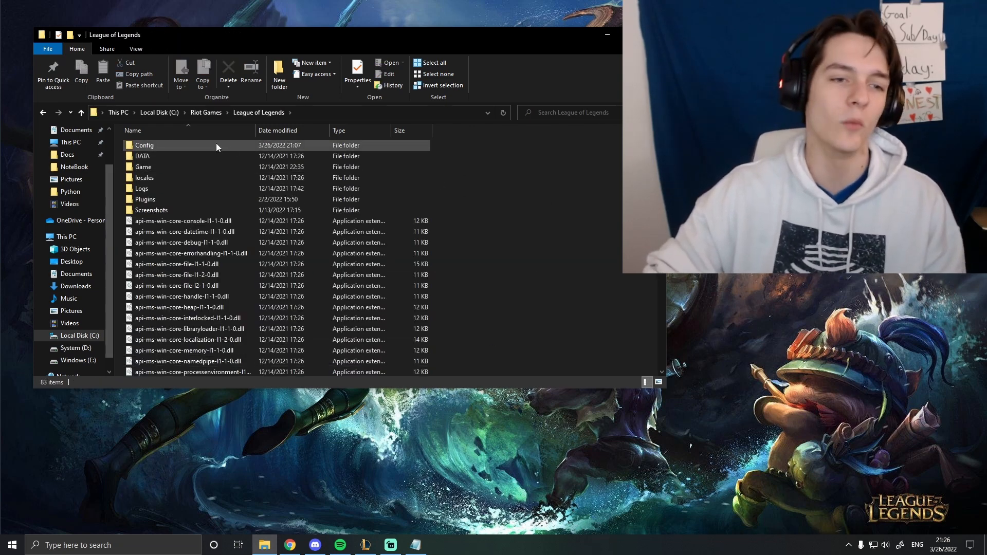
{"action": "double_click", "coordinate": [144, 146]}
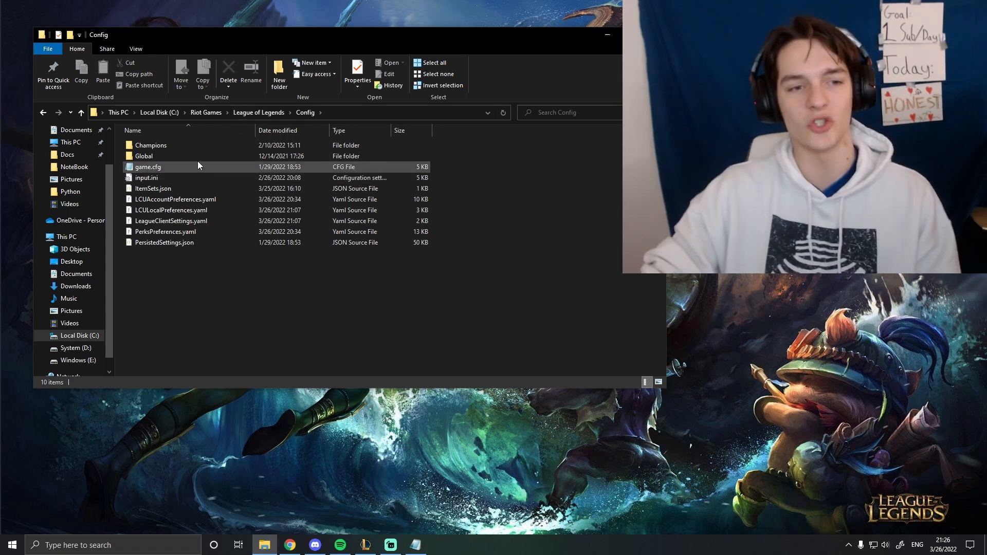
- Tick Read-only in game.cfg's Properties and confirm, then bring up PersistedSettings.json's file actions
{"action": "left_click", "coordinate": [165, 242]}
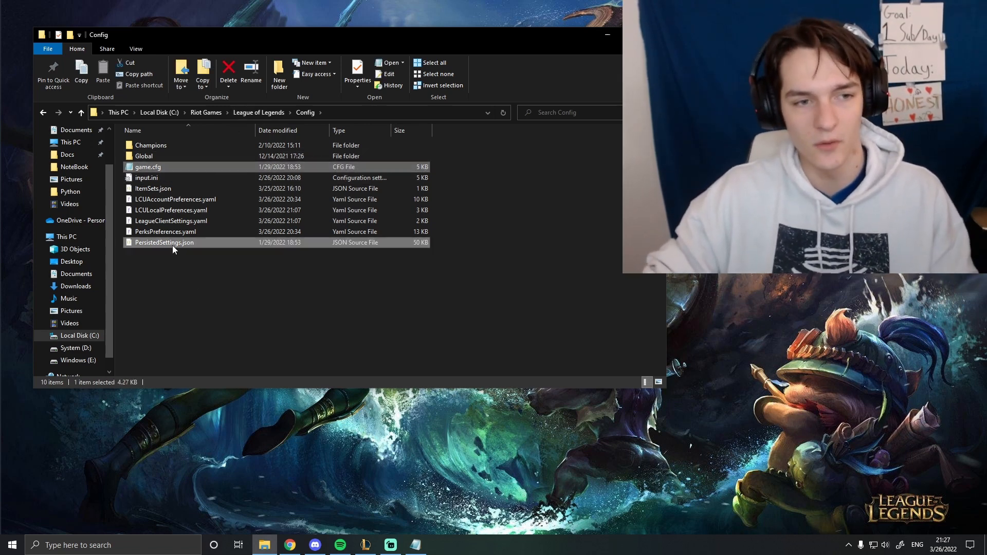
{"action": "right_click", "coordinate": [148, 167]}
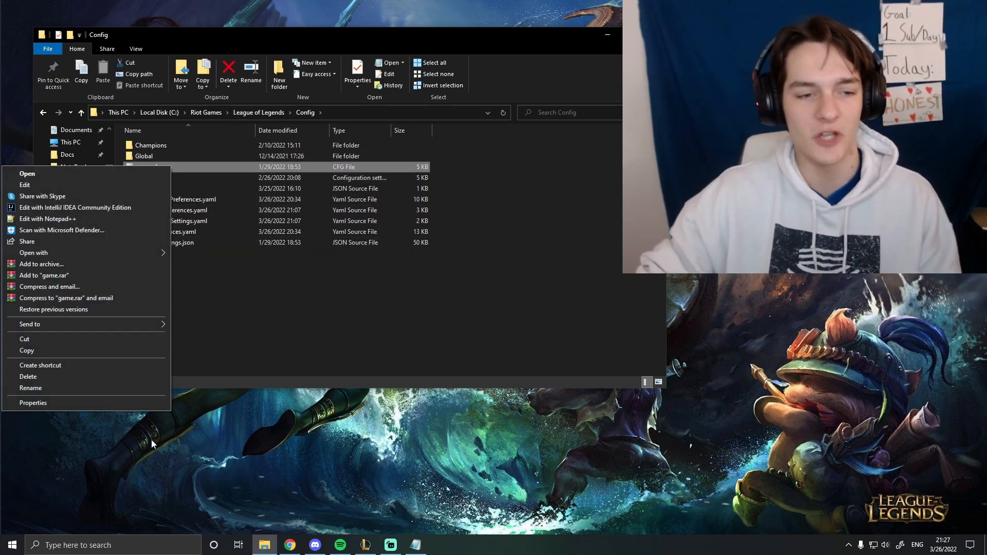
{"action": "left_click", "coordinate": [33, 402]}
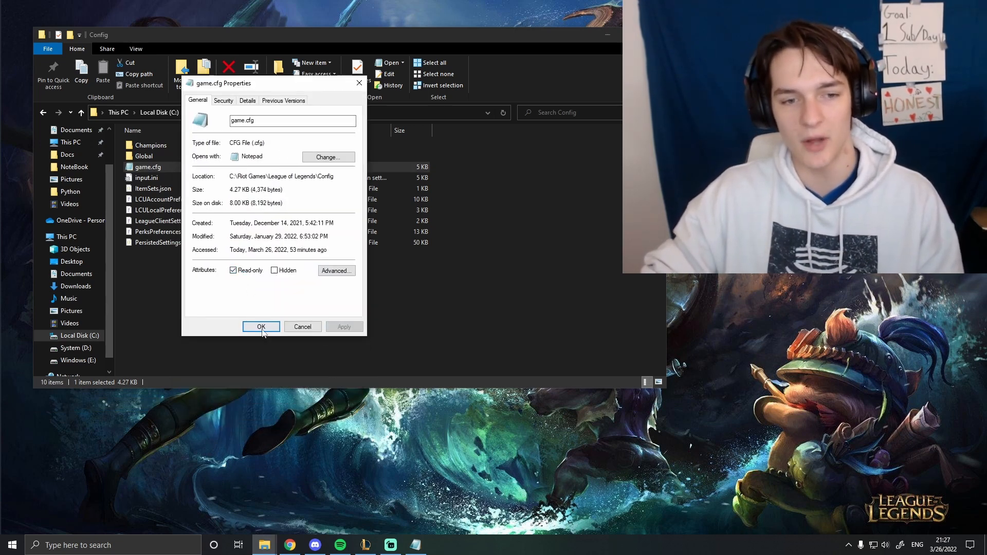
{"action": "left_click", "coordinate": [261, 327]}
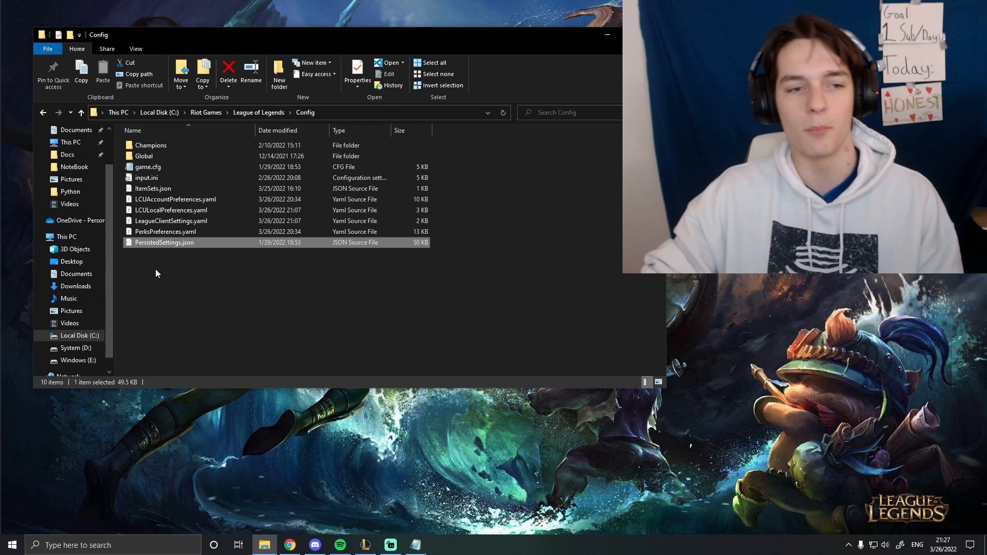
{"action": "right_click", "coordinate": [164, 242]}
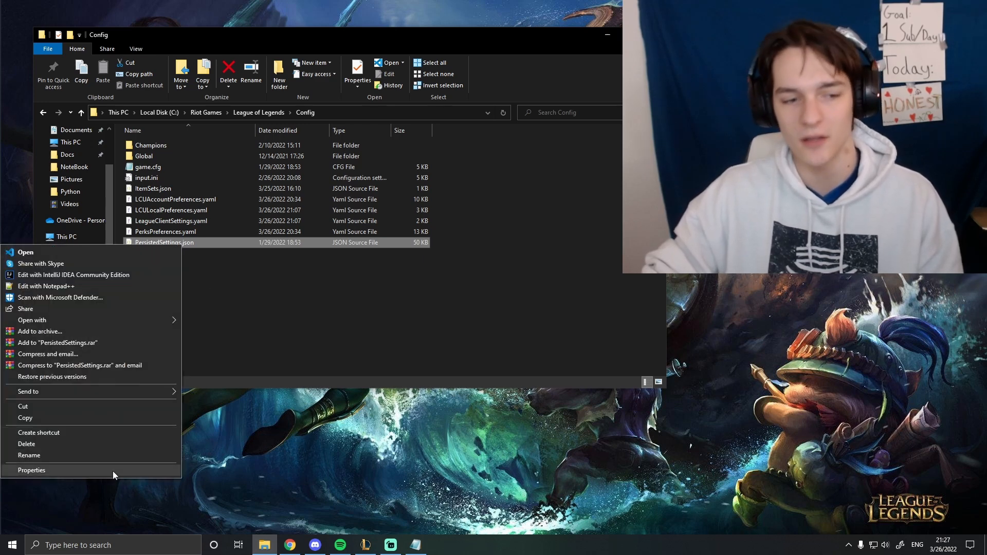
{"action": "left_click", "coordinate": [32, 471]}
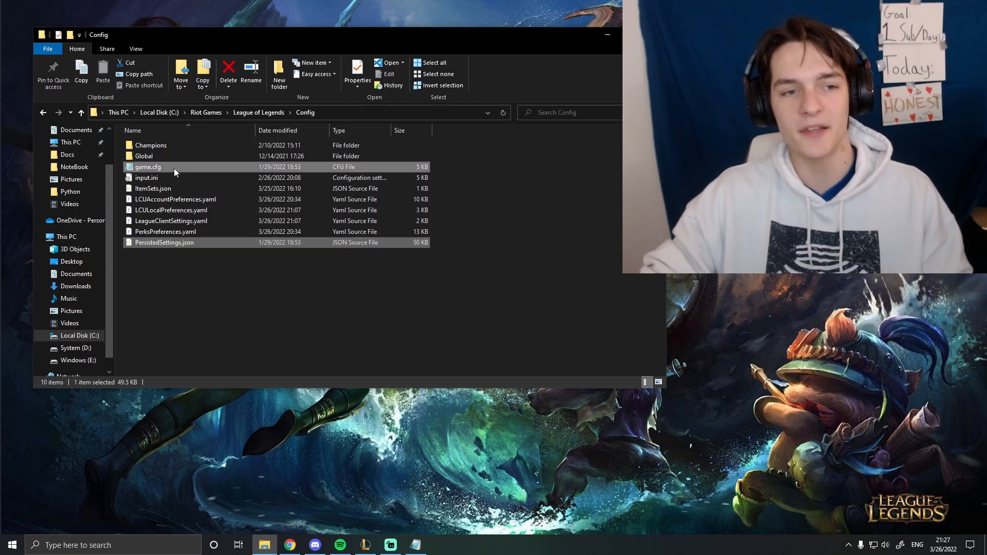
- Select game.cfg with PersistedSettings.json and confirm Read-only in their combined Properties
{"action": "left_click", "coordinate": [356, 71]}
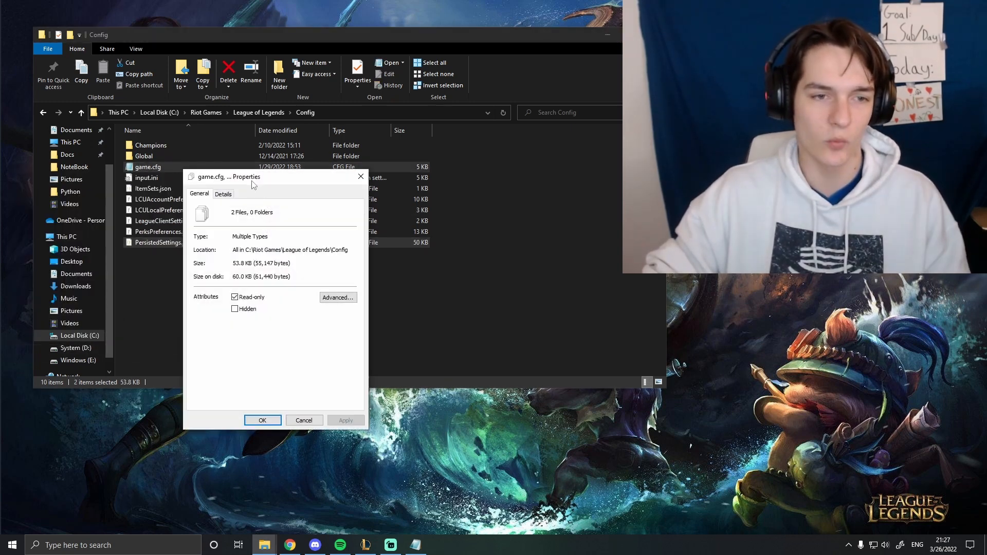
{"action": "left_click_drag", "start_coordinate": [252, 176], "coordinate": [163, 188]}
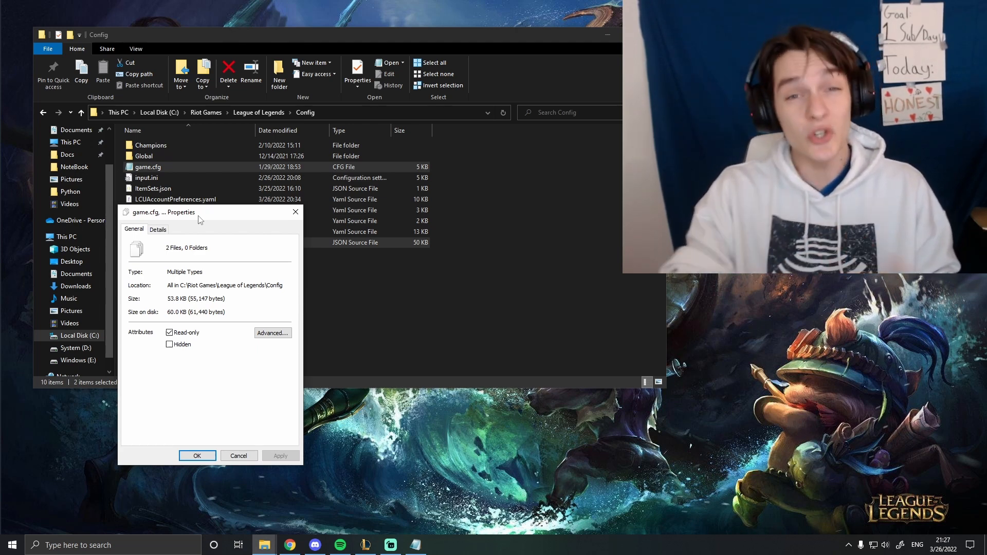
{"action": "left_click_drag", "start_coordinate": [165, 213], "coordinate": [236, 222]}
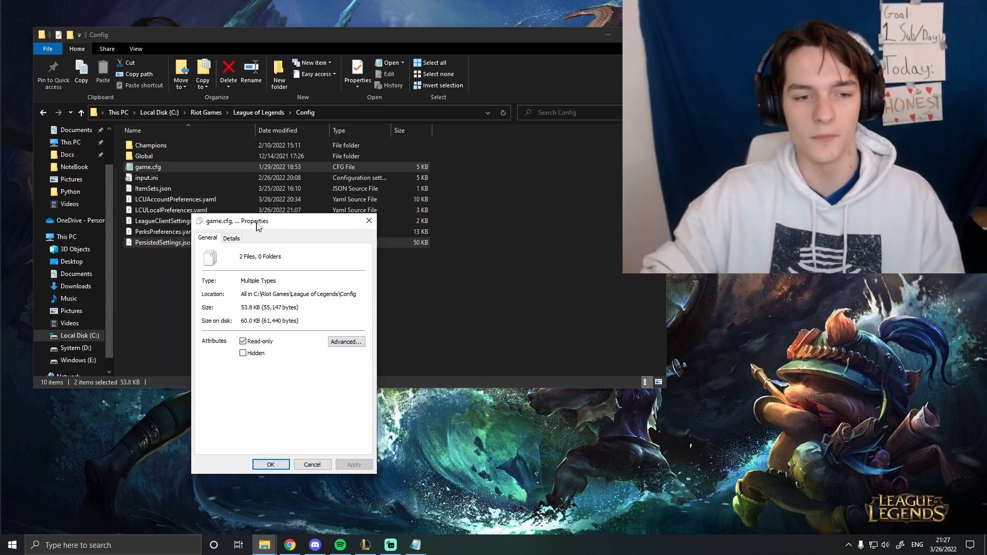
{"action": "left_click_drag", "start_coordinate": [252, 221], "coordinate": [202, 163]}
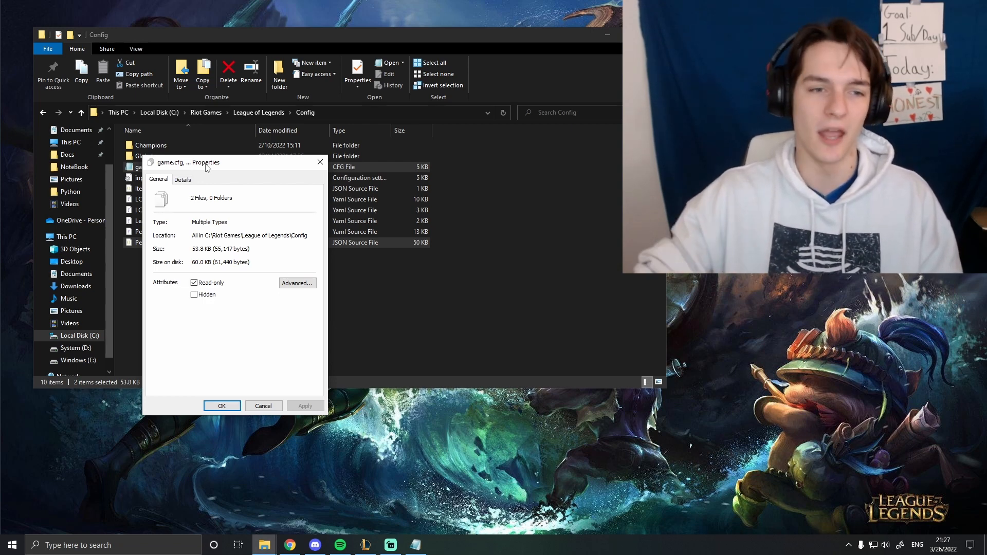
{"action": "left_click", "coordinate": [221, 406]}
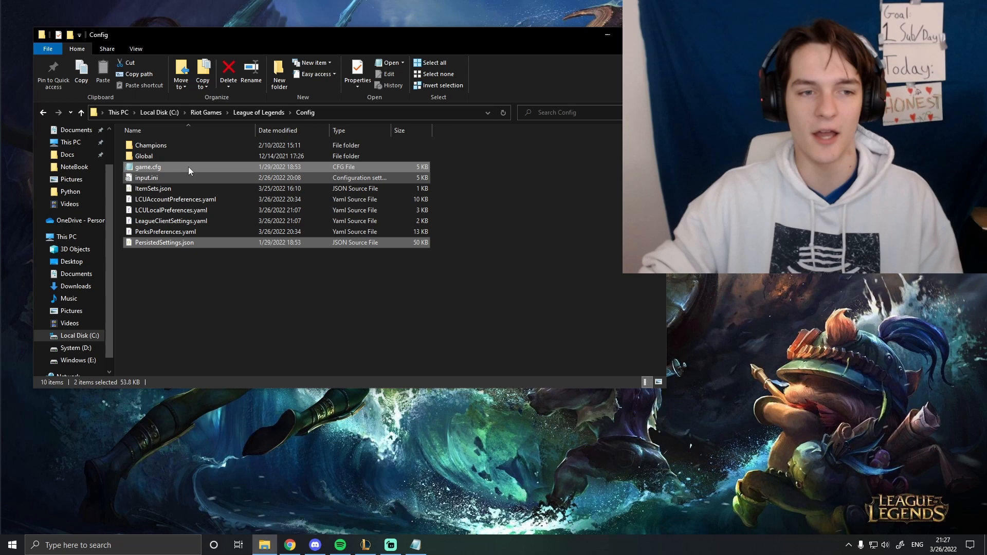
{"action": "left_click", "coordinate": [356, 70]}
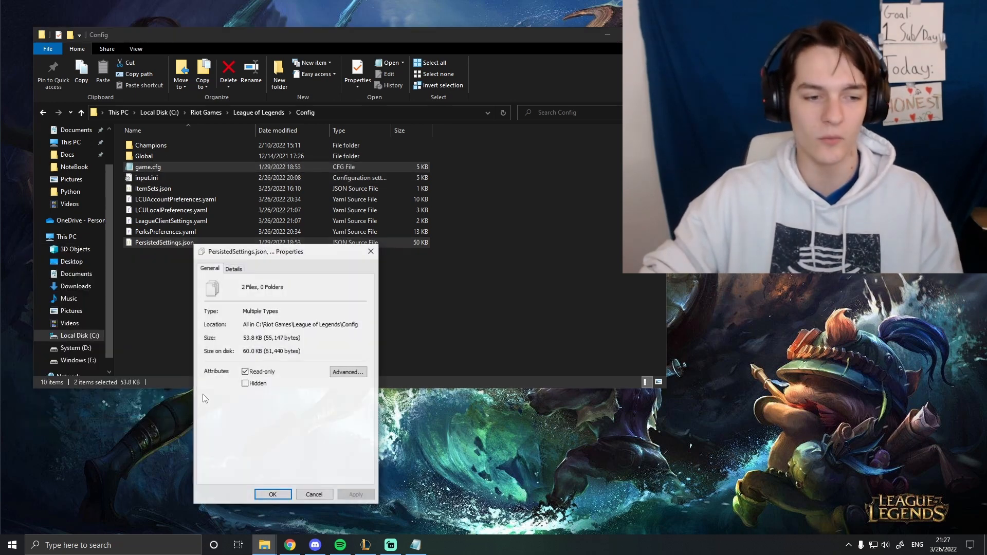